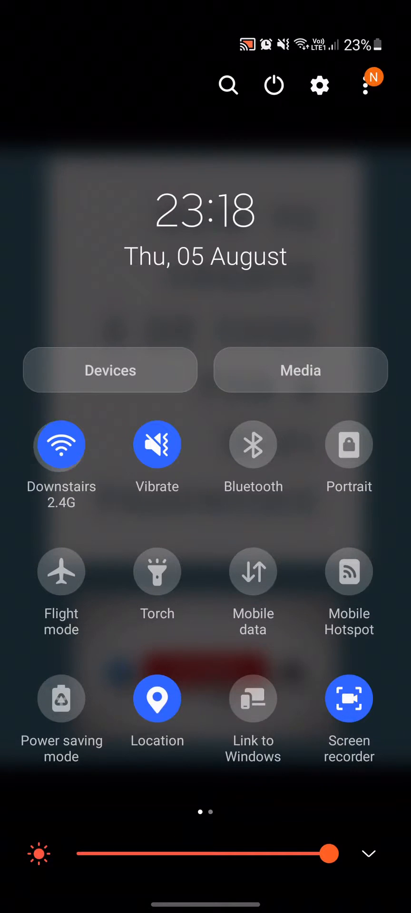
# Open the Downstairs 2.4G network details page from Wi-Fi settings.
pyautogui.click(60, 443)
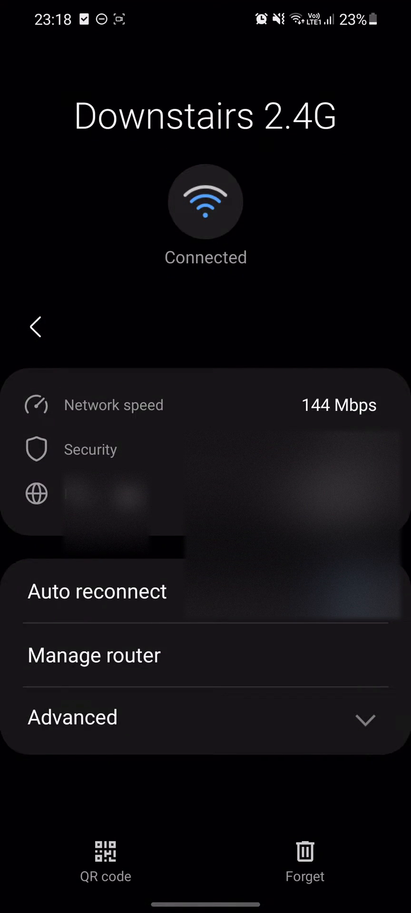
# Display the Share network QR code for Downstairs 2.4G.
pyautogui.click(106, 861)
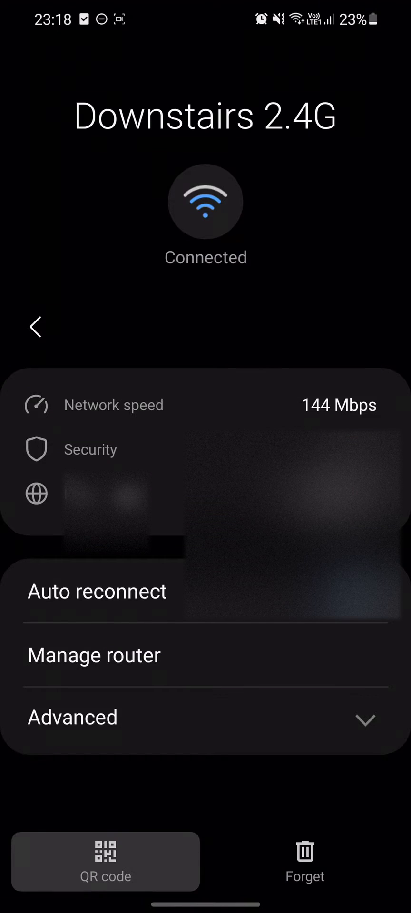
pyautogui.click(105, 860)
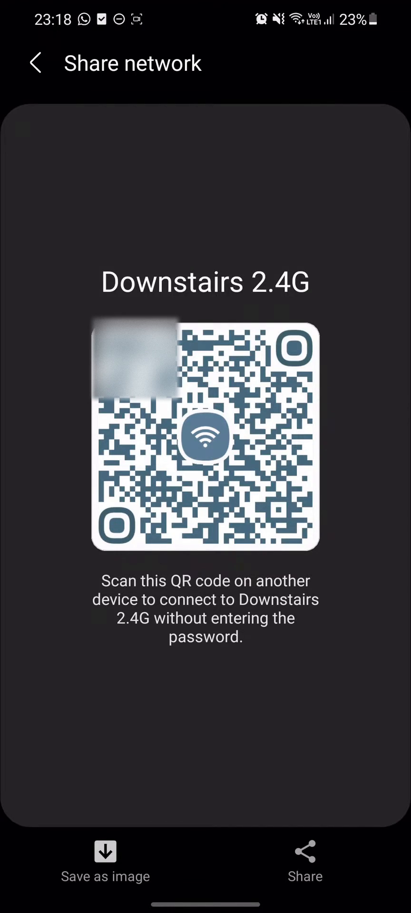
# Go back to the Wi-Fi list and tap the QR scan icon.
pyautogui.click(34, 63)
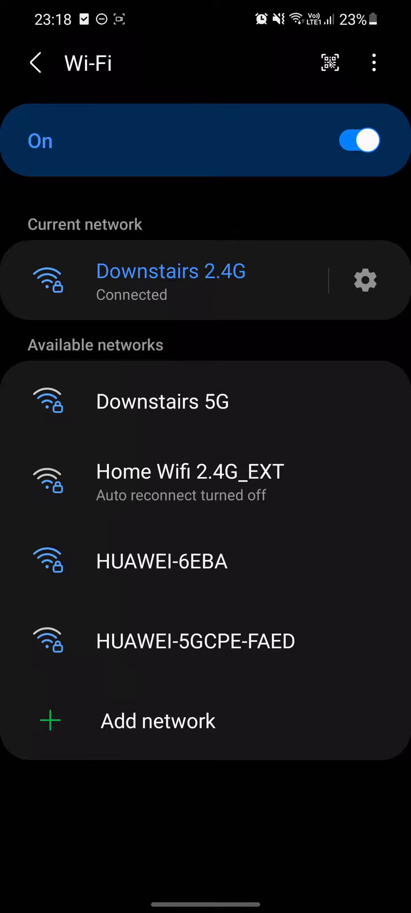
pyautogui.click(330, 62)
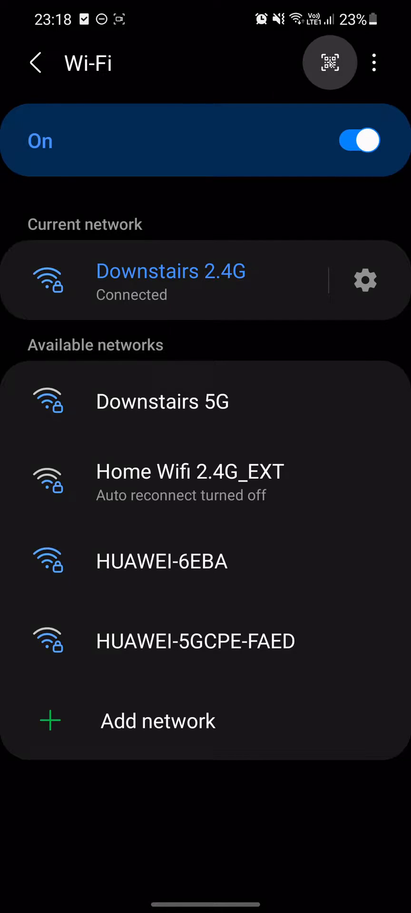